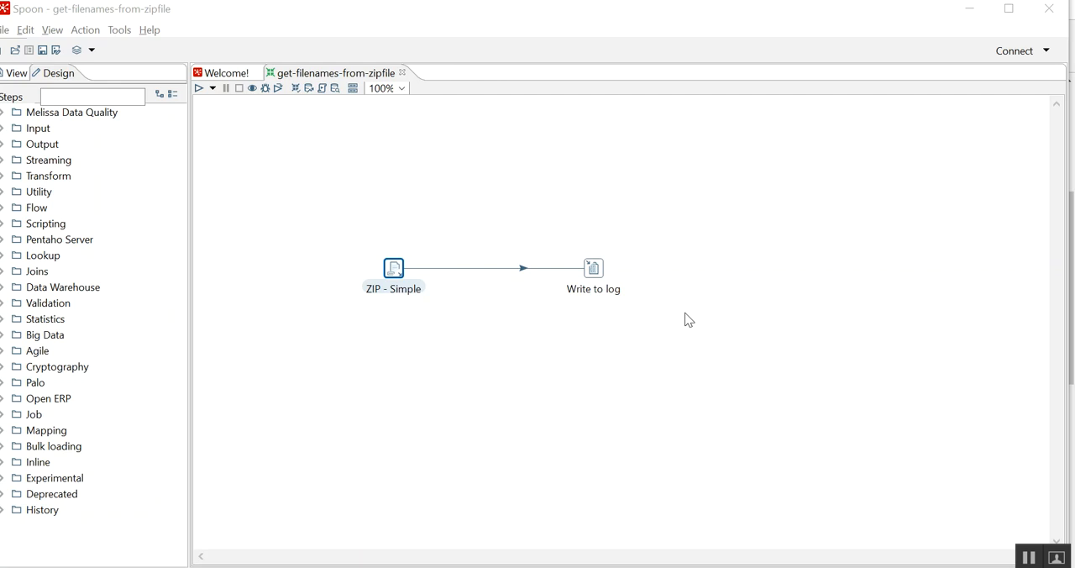
Review the ZIP - Simple step's selected file zip:///C:/data-integration/SALARIES.zip with wildcard '.*'.
{"action": "double_click", "coordinate": [393, 267]}
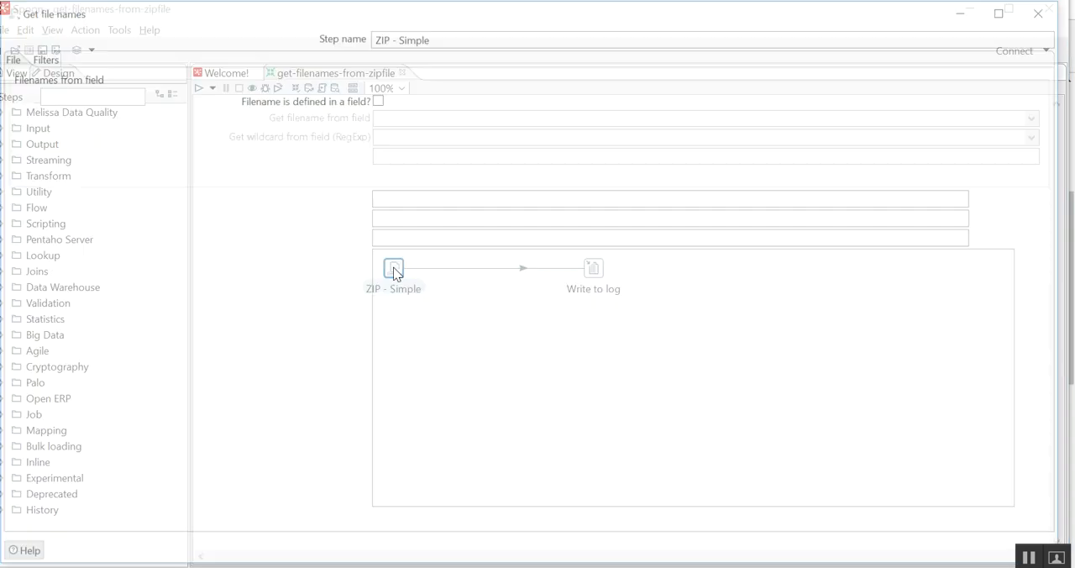
{"action": "double_click", "coordinate": [393, 269]}
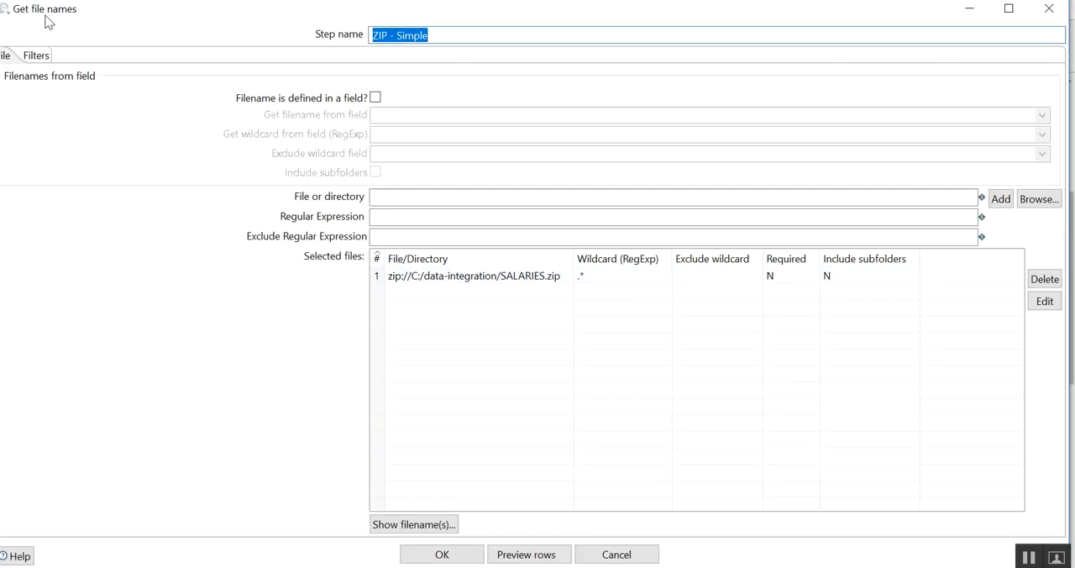
{"action": "mouse_move", "coordinate": [319, 161]}
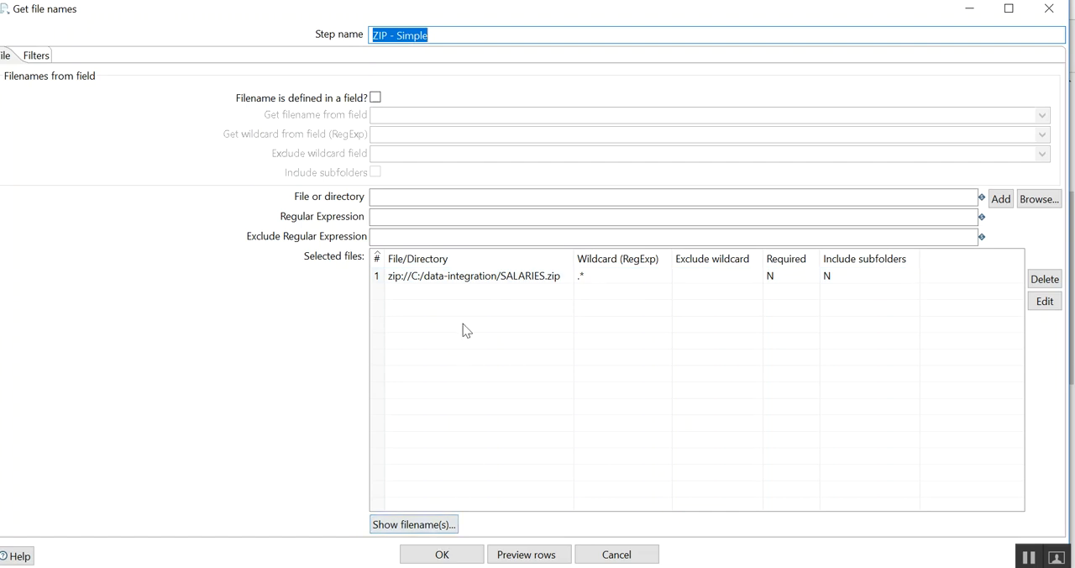
{"action": "left_click", "coordinate": [474, 276]}
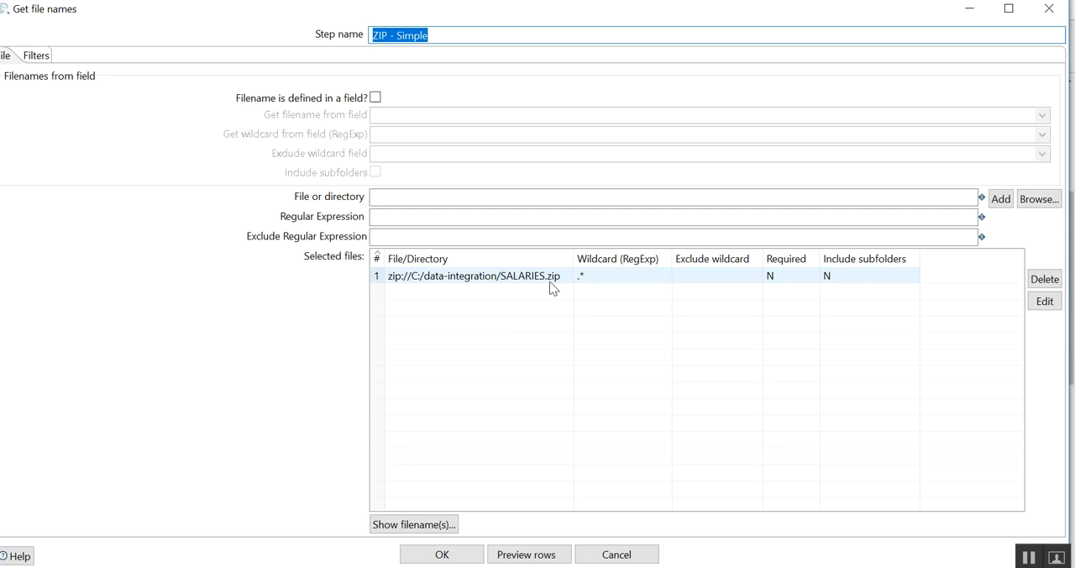
{"action": "mouse_move", "coordinate": [402, 288]}
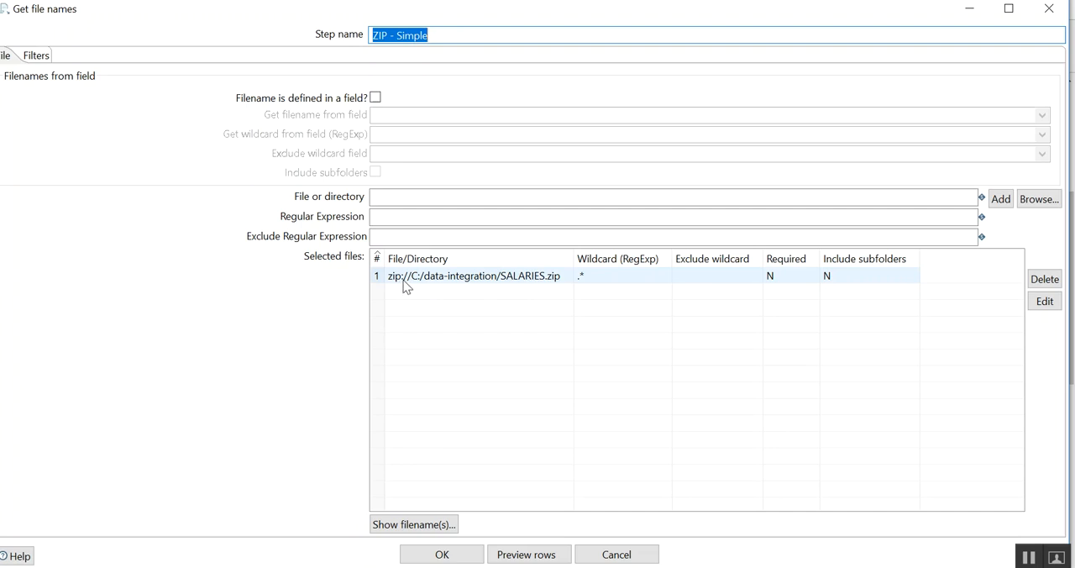
{"action": "mouse_move", "coordinate": [493, 278]}
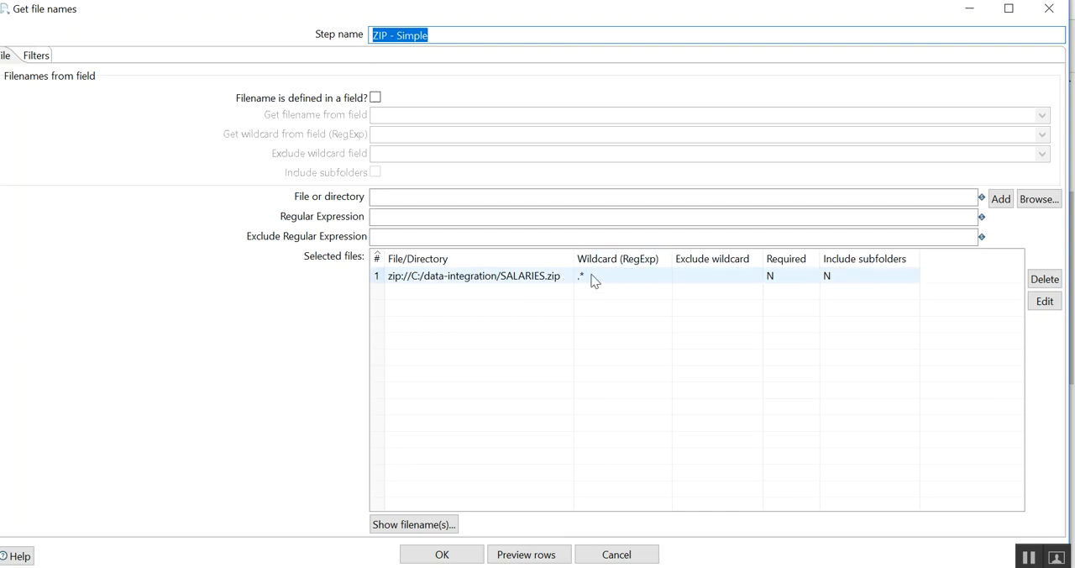
{"action": "mouse_move", "coordinate": [563, 283]}
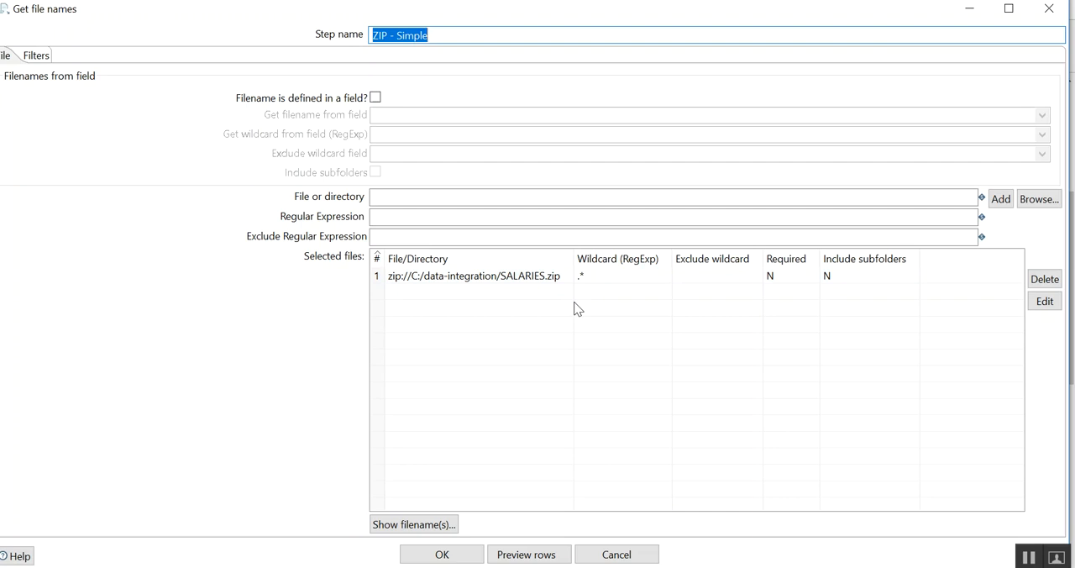
{"action": "left_click", "coordinate": [473, 276]}
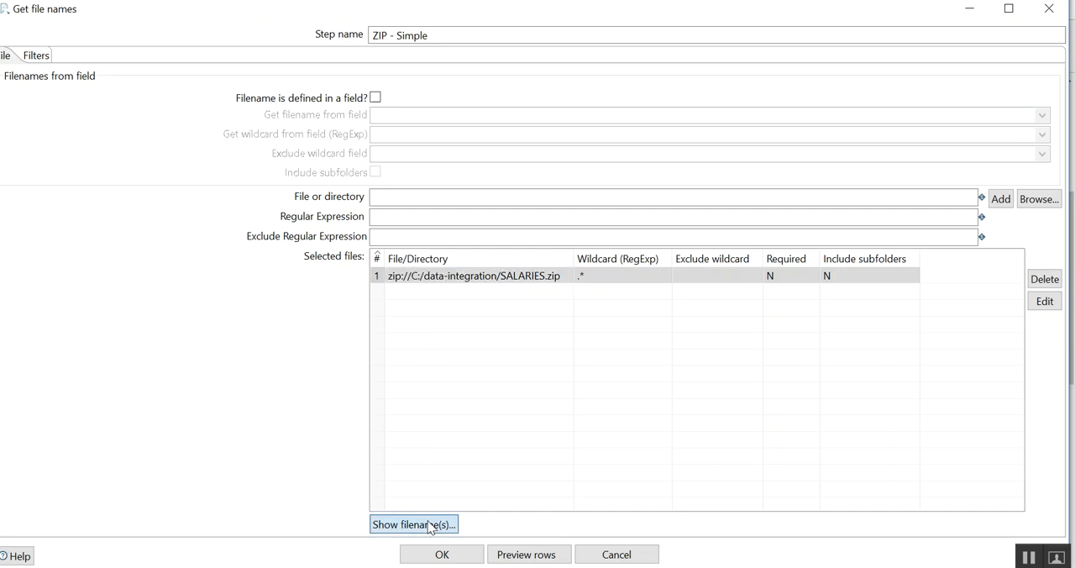
List FEB-SAL.csv, JAN-SAL.csv and MAR-SAL.csv inside SALARIES.zip, then leave the step unchanged.
{"action": "left_click", "coordinate": [413, 524]}
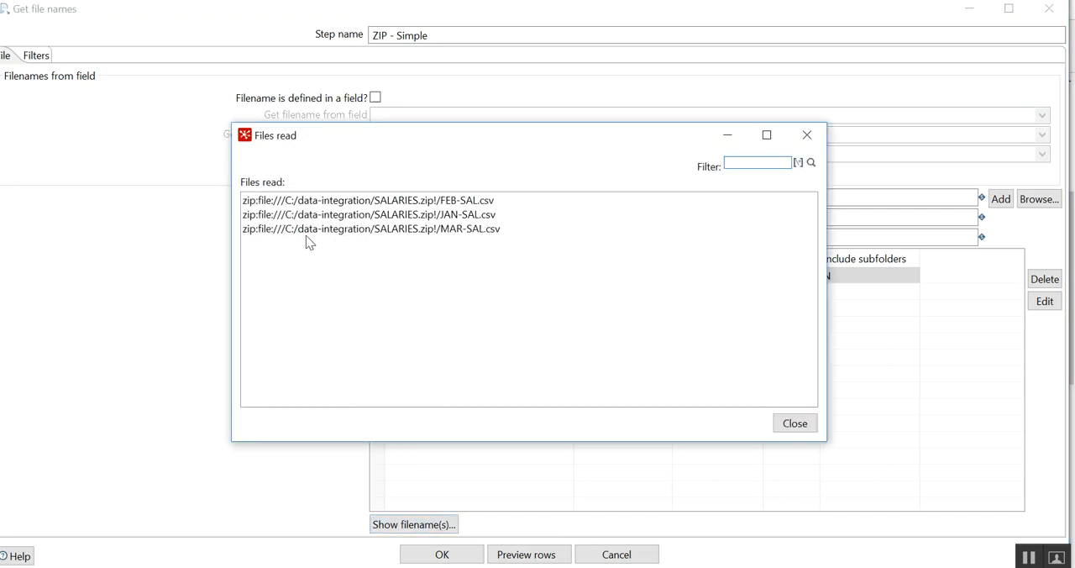
{"action": "mouse_move", "coordinate": [462, 213]}
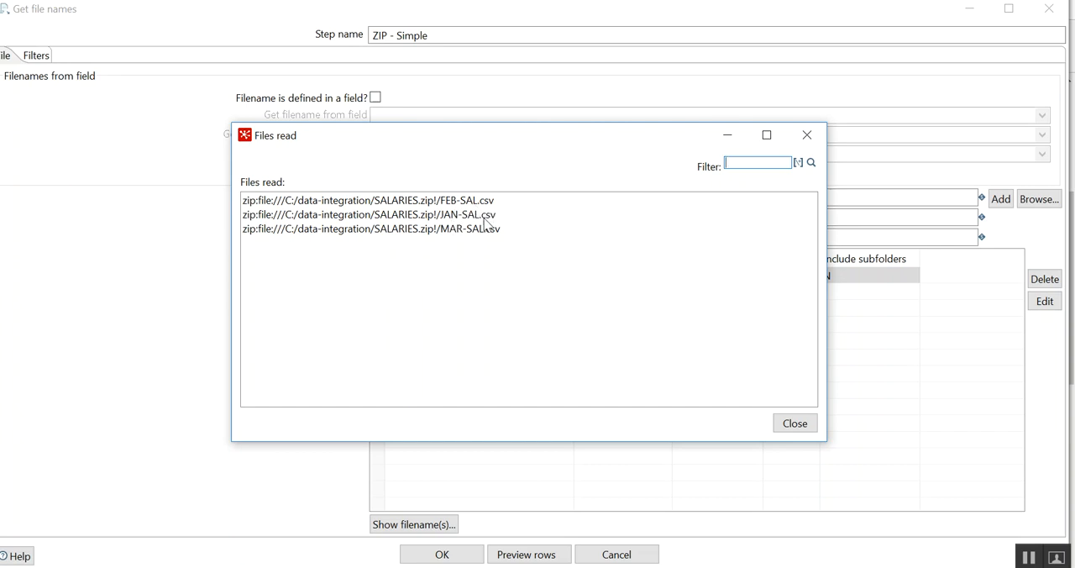
{"action": "mouse_move", "coordinate": [753, 387]}
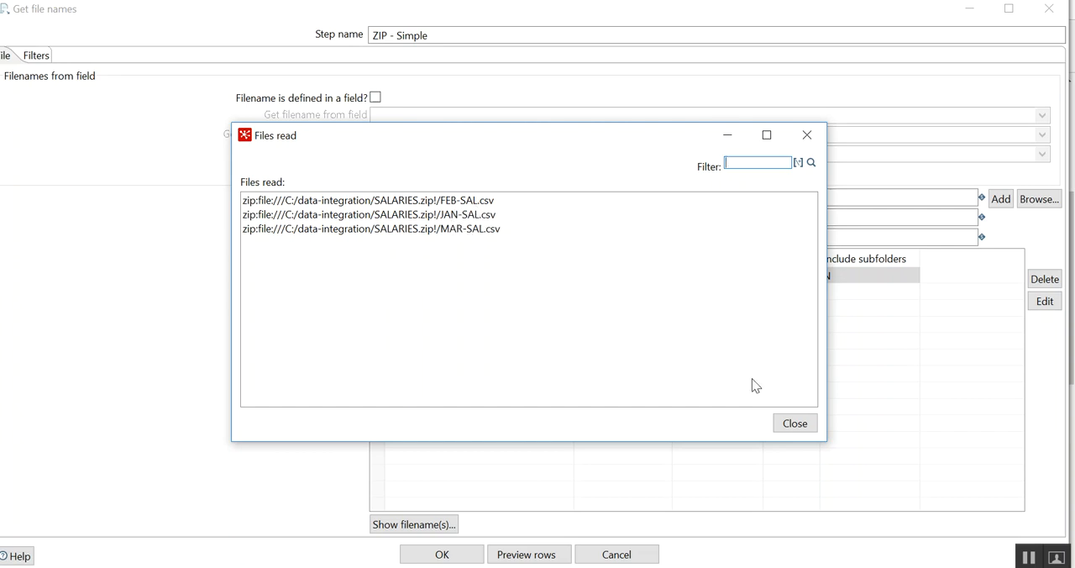
{"action": "left_click", "coordinate": [792, 423]}
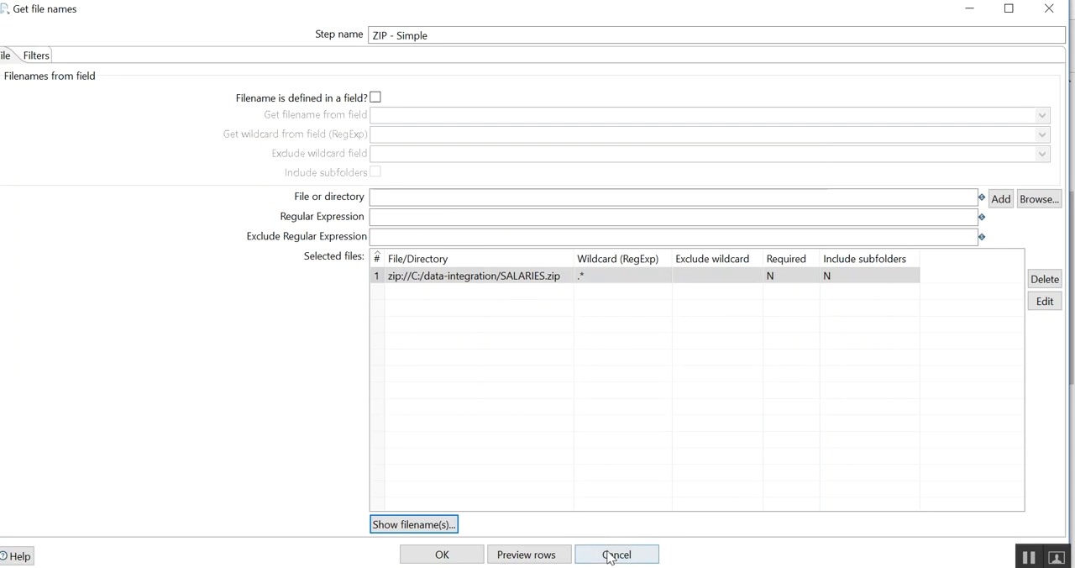
{"action": "left_click", "coordinate": [616, 554]}
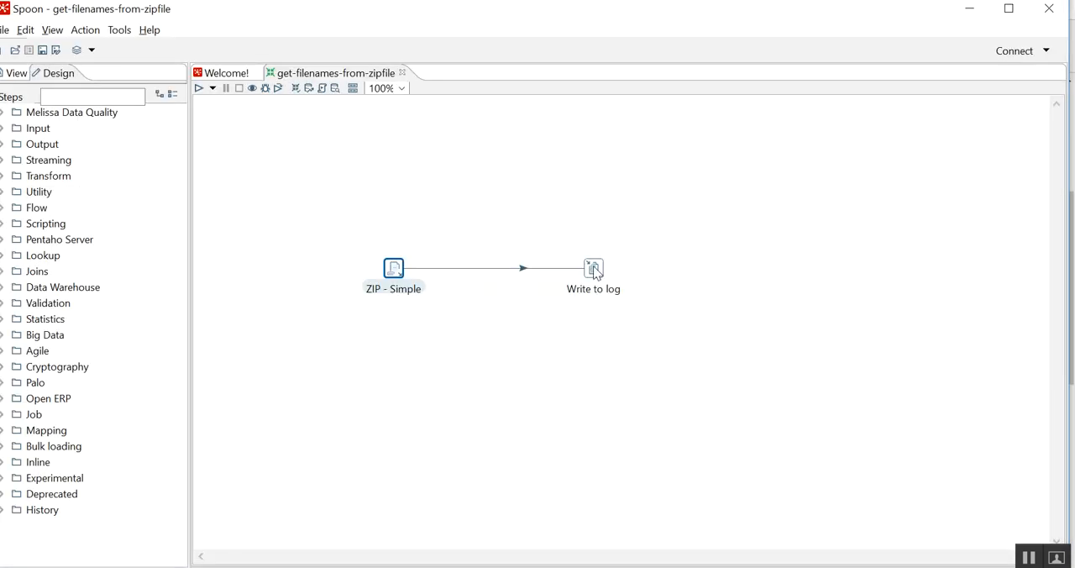
Confirm the Write to log step logs the short_filename field.
{"action": "double_click", "coordinate": [594, 269]}
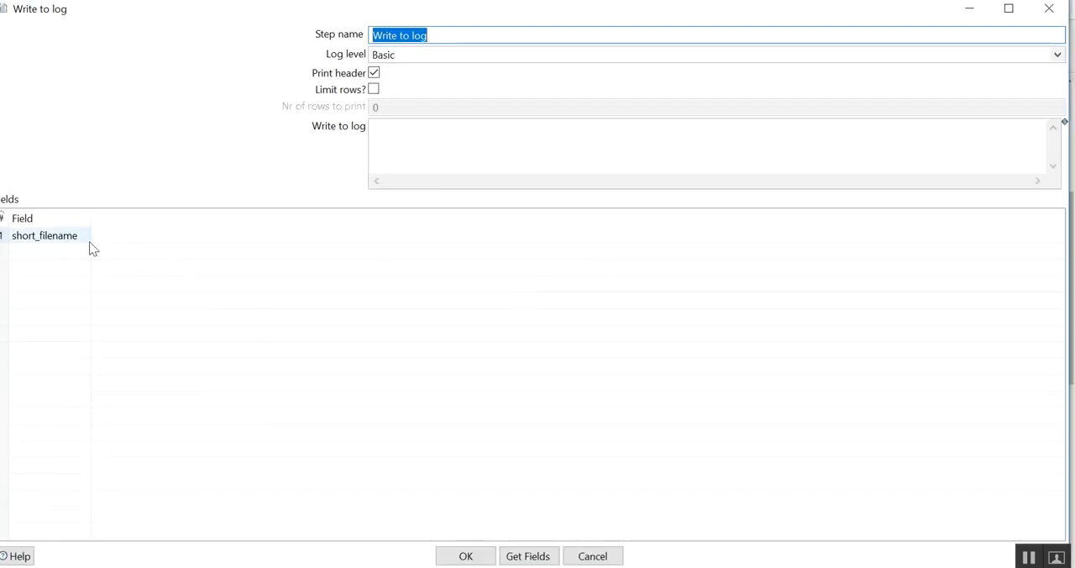
{"action": "left_click", "coordinate": [466, 554]}
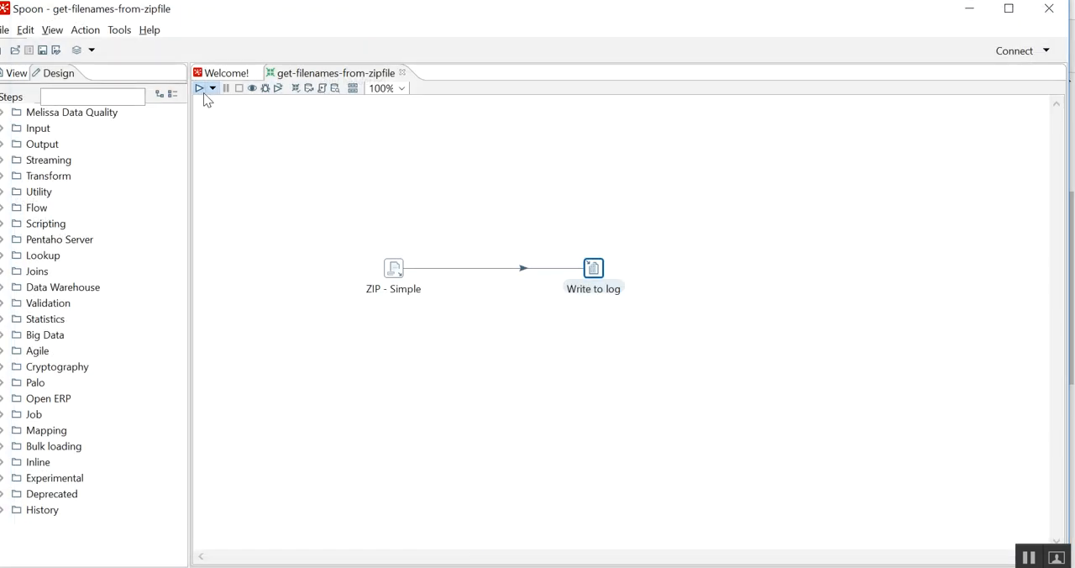
Run the transformation locally so the log shows the three CSV short filenames.
{"action": "left_click", "coordinate": [198, 87]}
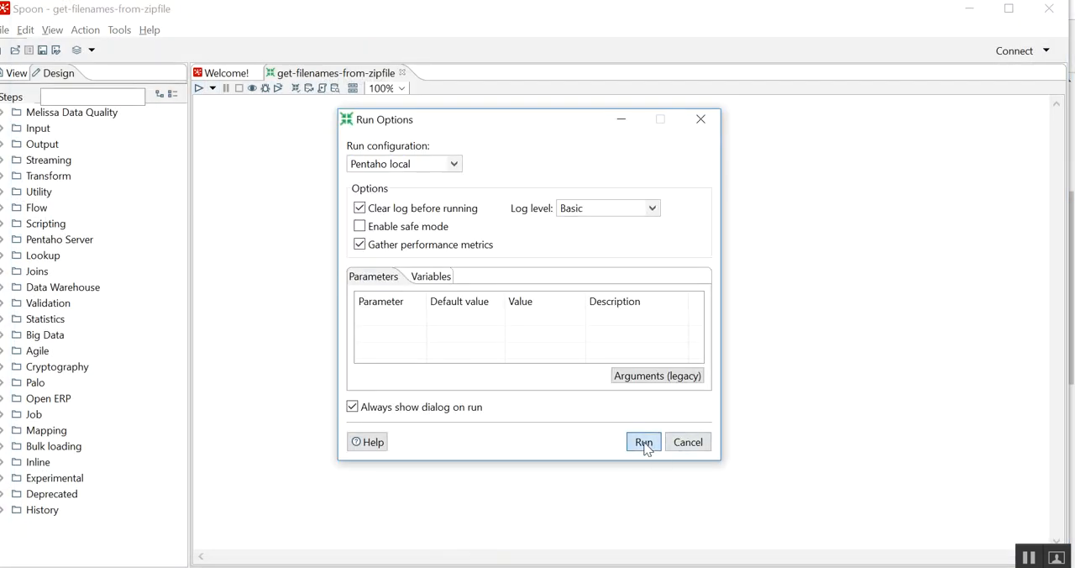
{"action": "left_click", "coordinate": [643, 442]}
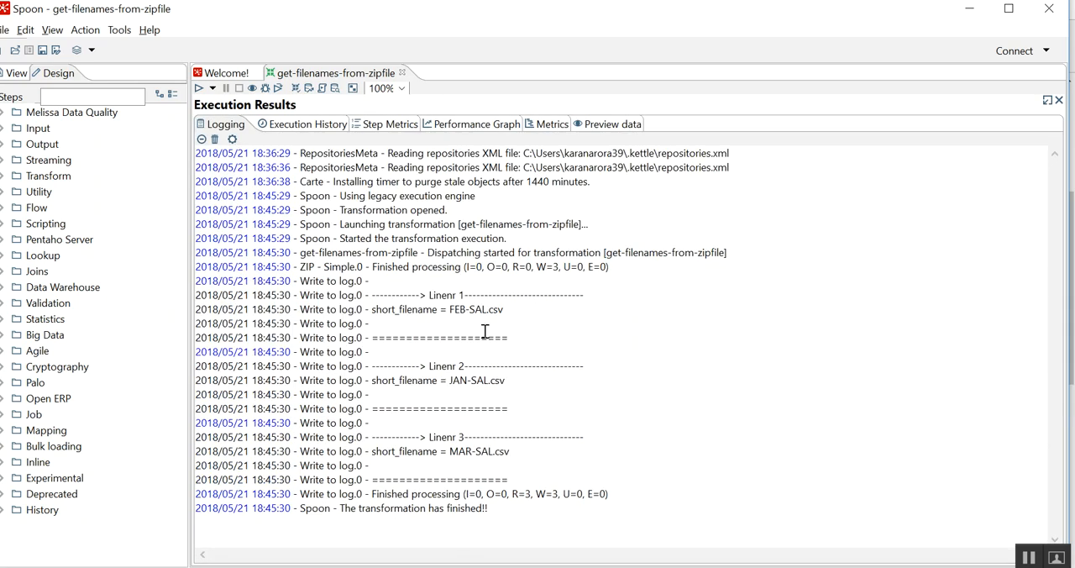
{"action": "mouse_move", "coordinate": [420, 309]}
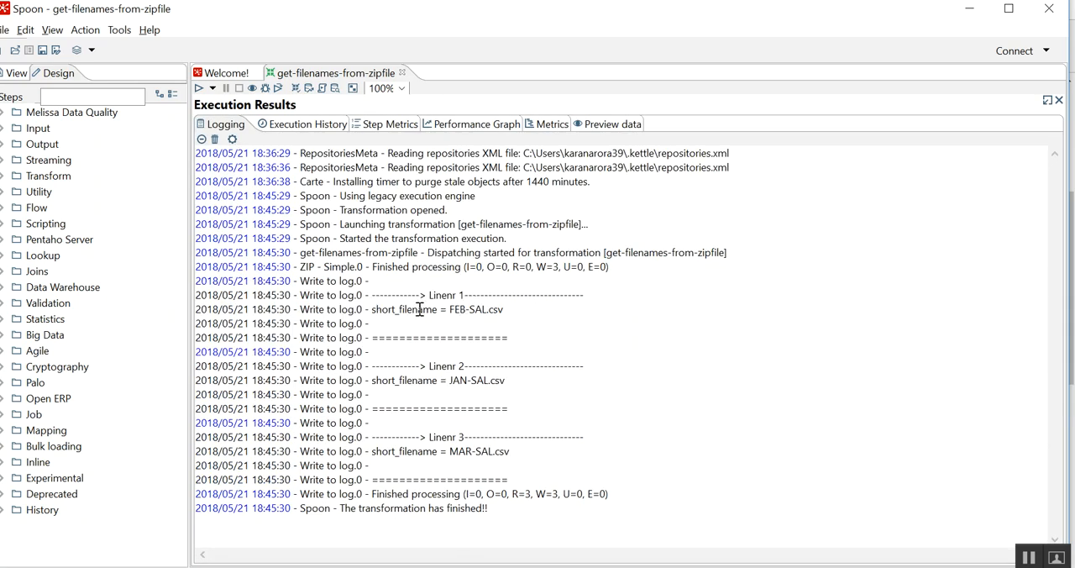
{"action": "mouse_move", "coordinate": [534, 319]}
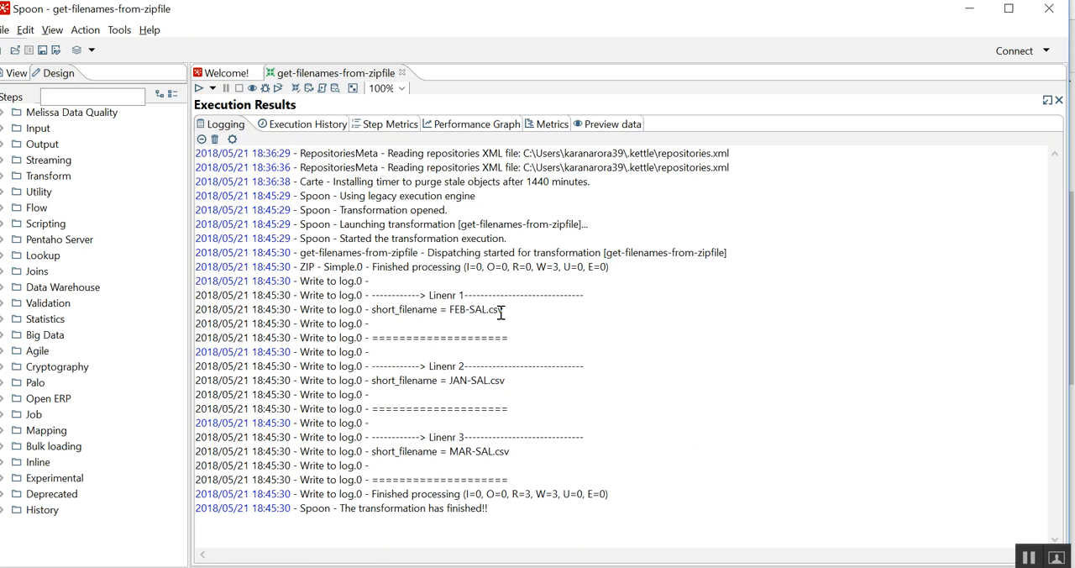
{"action": "mouse_move", "coordinate": [495, 426]}
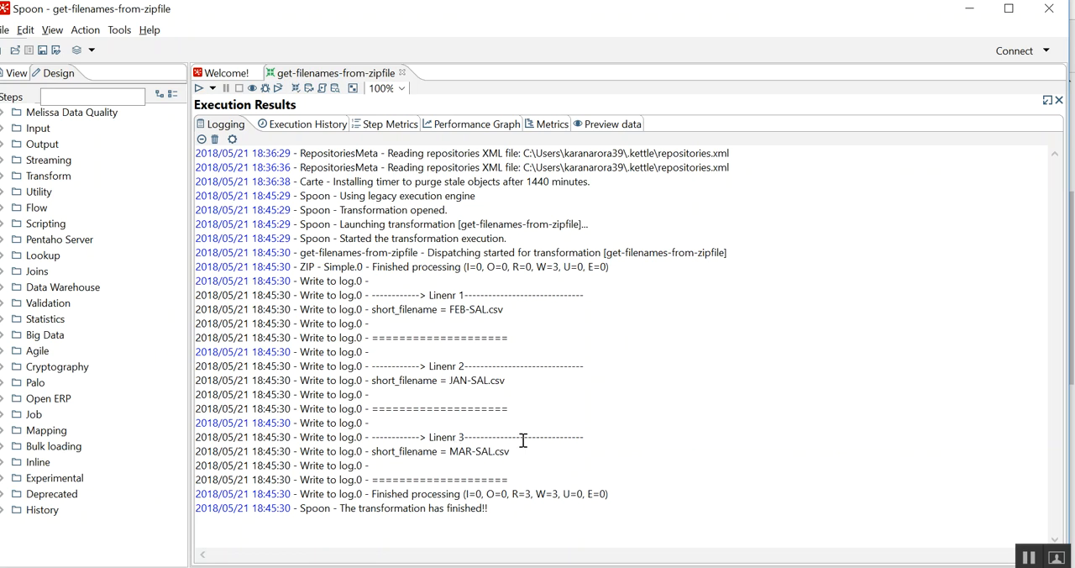
{"action": "mouse_move", "coordinate": [507, 309]}
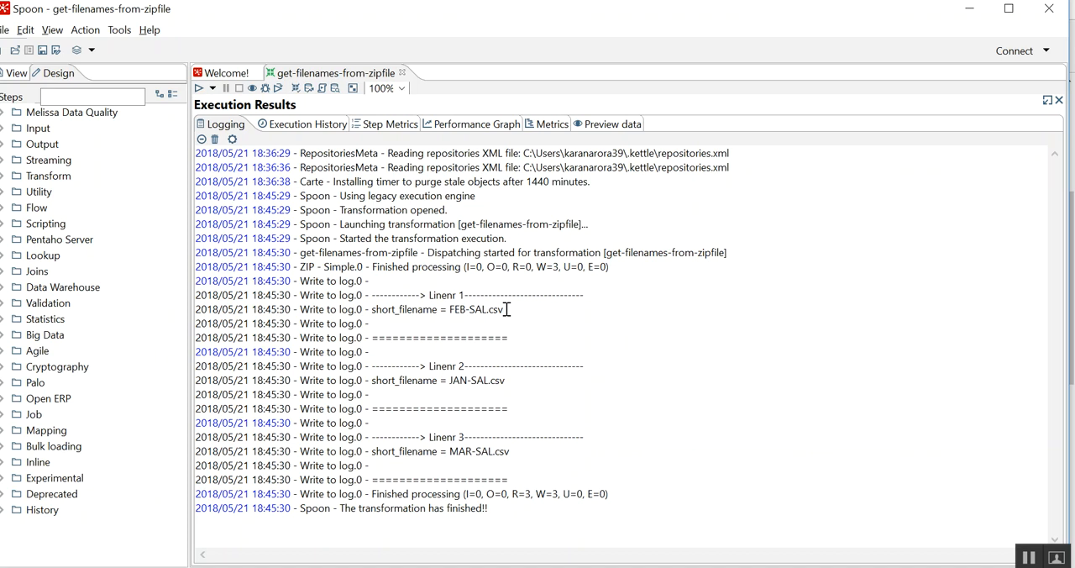
{"action": "mouse_move", "coordinate": [972, 200]}
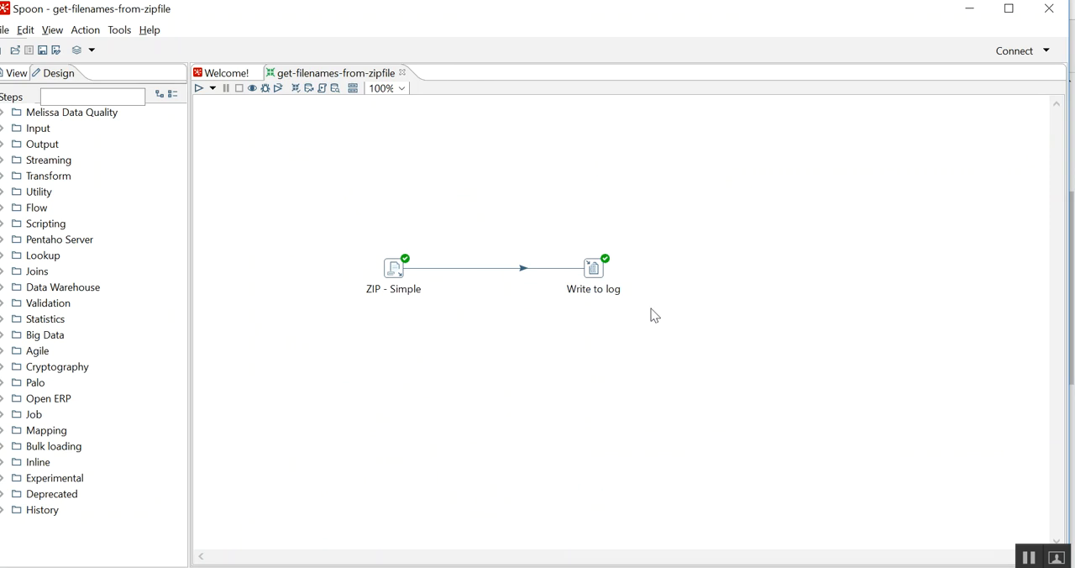
{"action": "mouse_move", "coordinate": [1011, 515]}
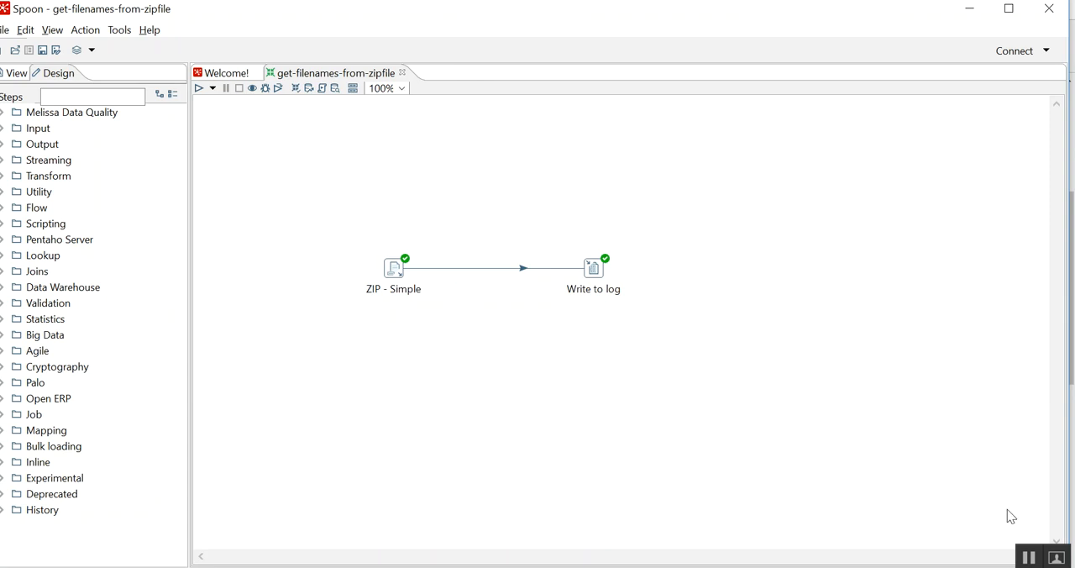